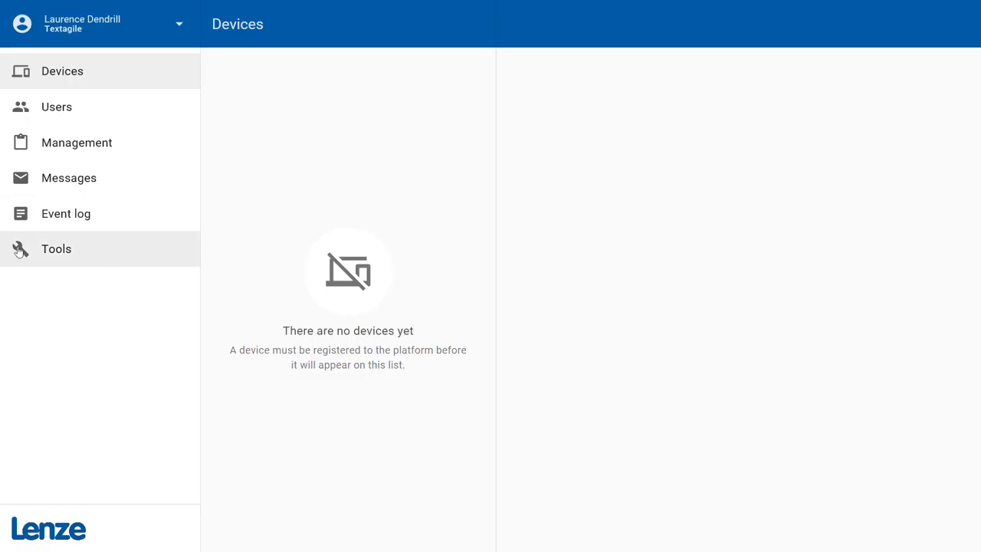
Go to the Tools page from the left sidebar.
click(56, 249)
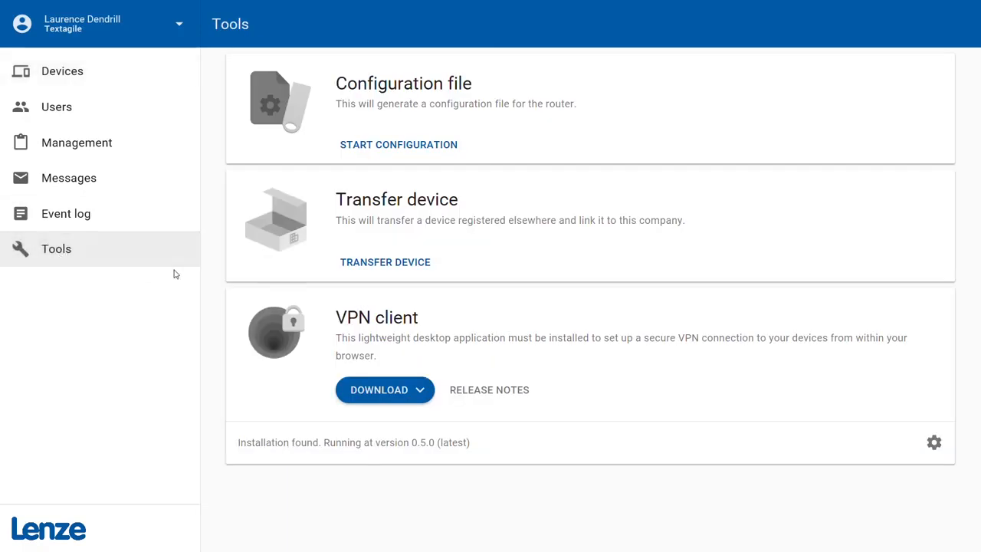
mouse_move(173, 276)
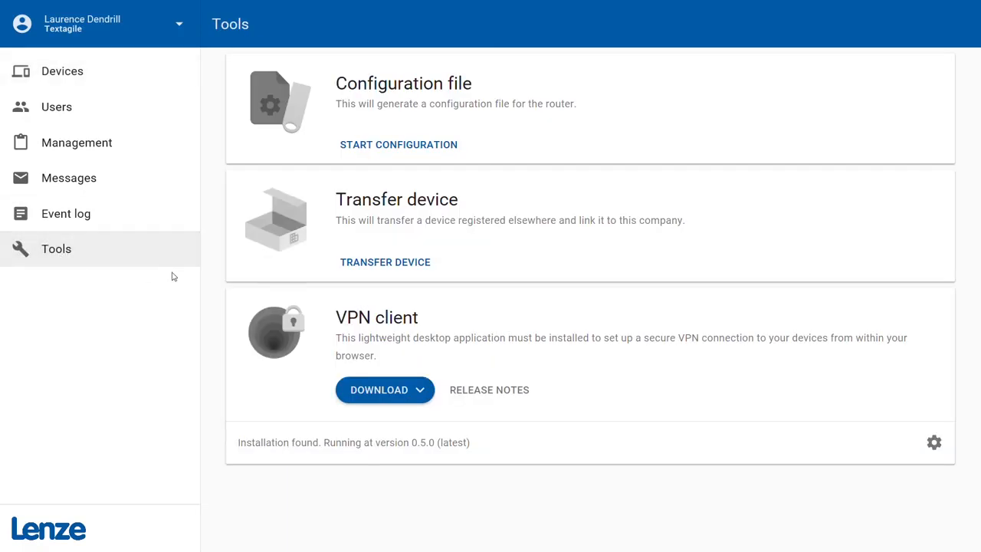
mouse_move(319, 126)
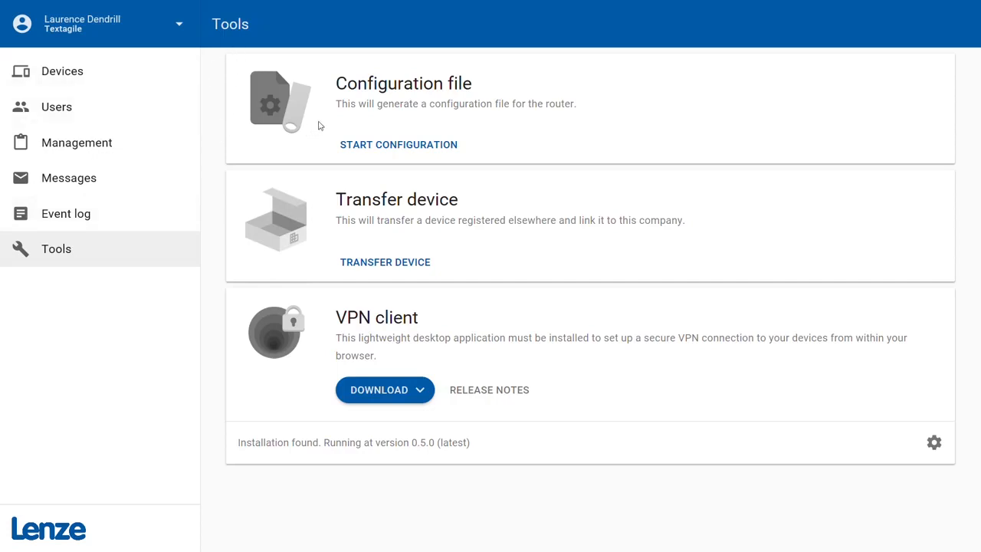
mouse_move(483, 85)
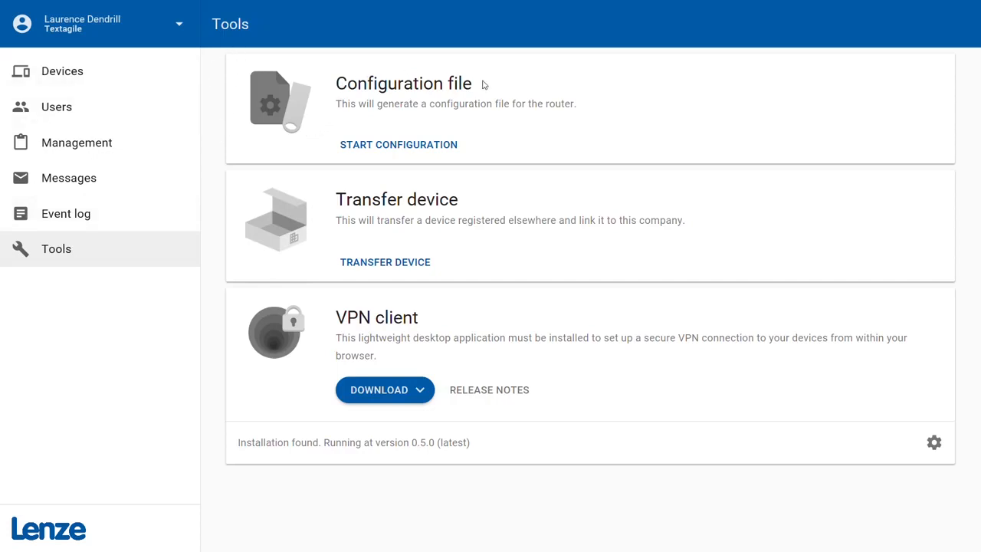
mouse_move(398, 144)
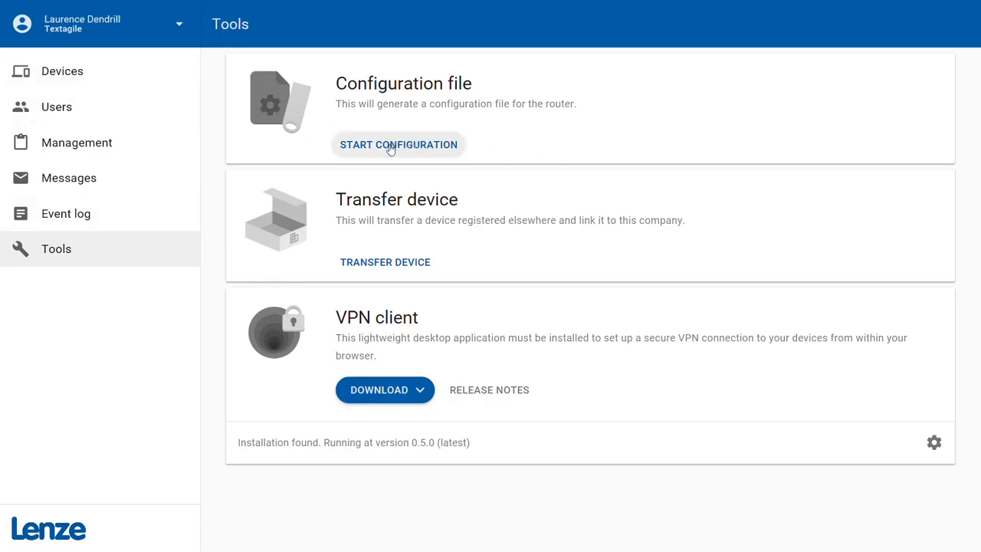
Start a new configuration file and confirm registering the router with the Textagile company.
click(398, 144)
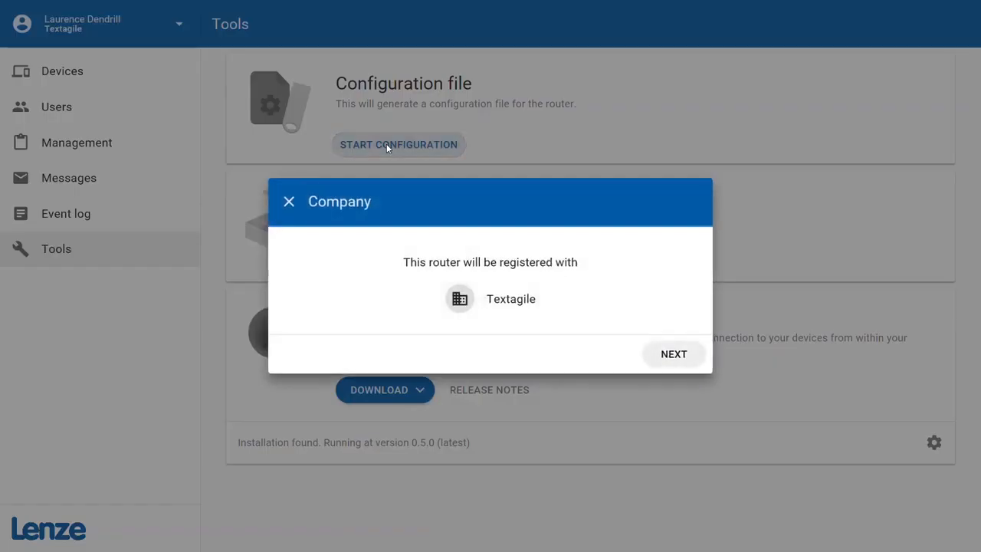
mouse_move(584, 216)
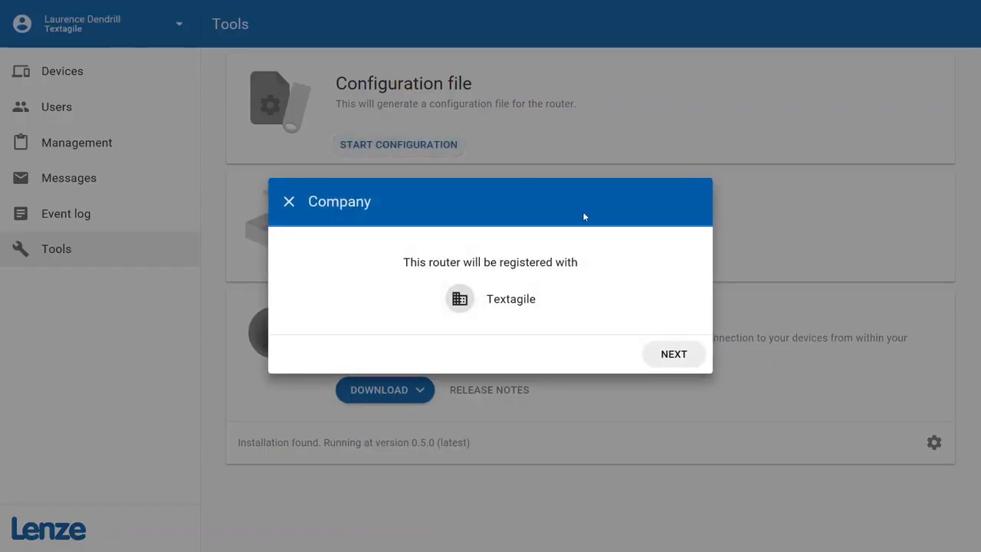
mouse_move(609, 302)
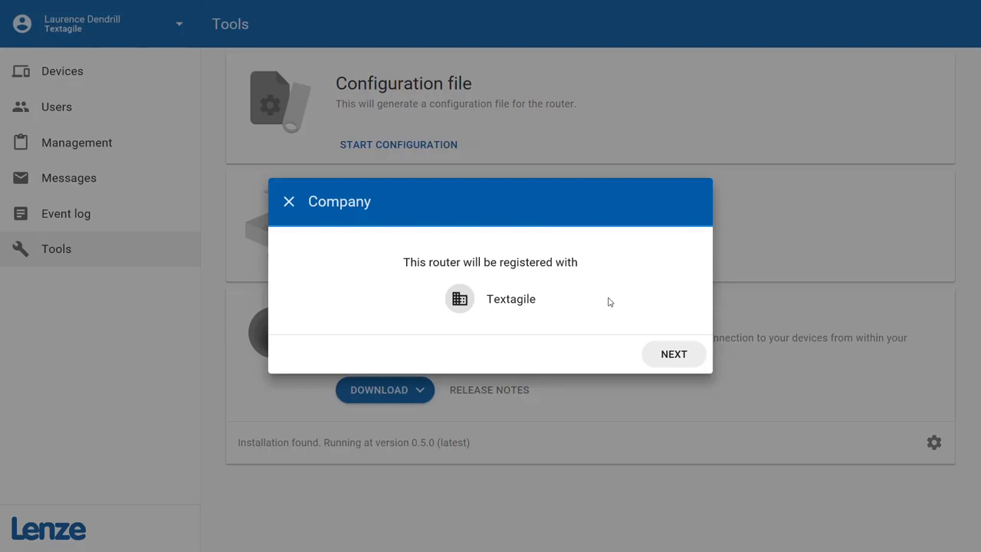
mouse_move(677, 359)
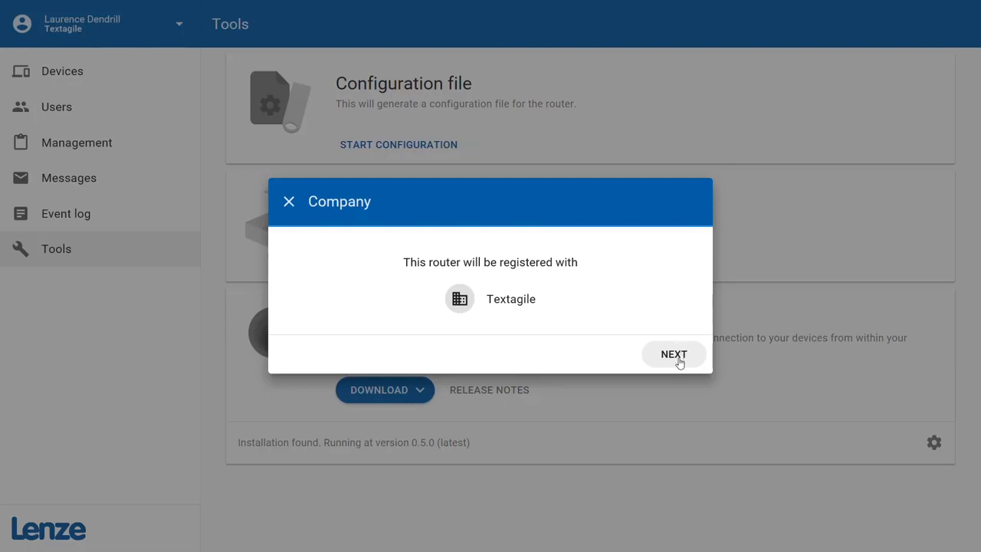
click(673, 354)
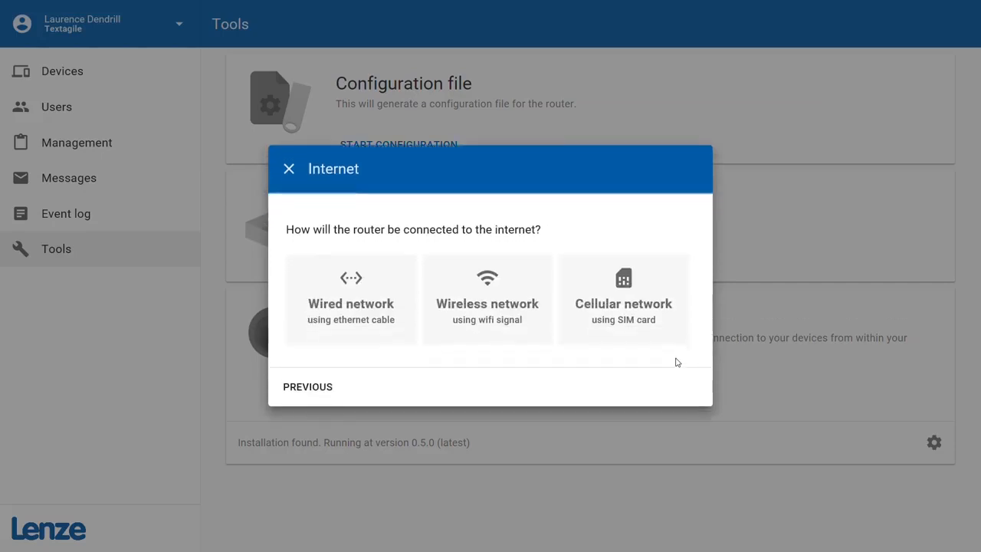
mouse_move(547, 377)
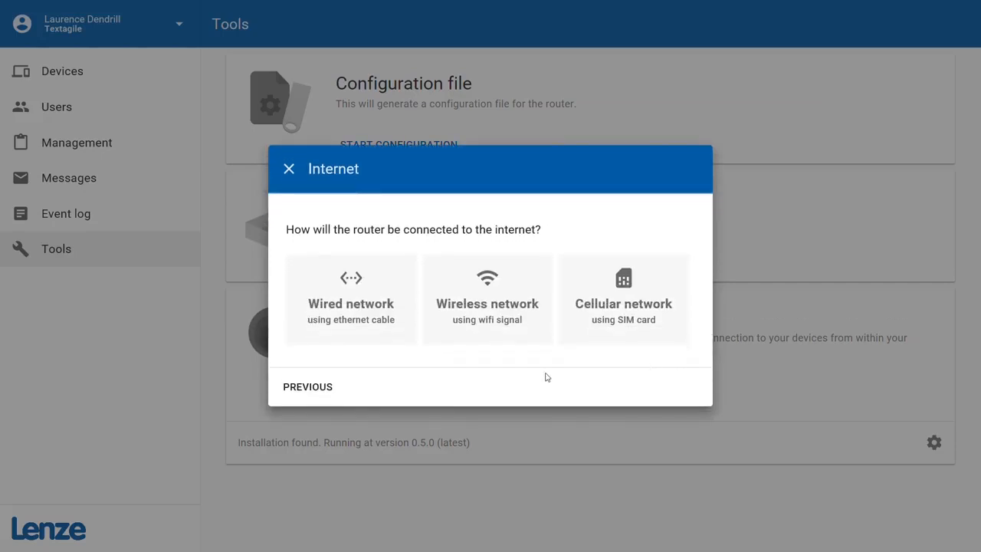
mouse_move(471, 372)
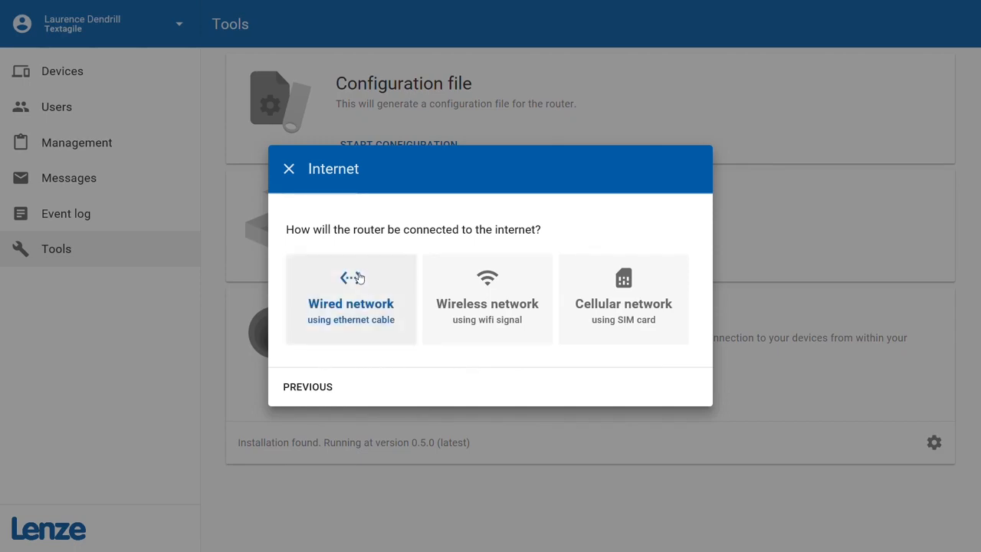
Choose wired network (ethernet) as the router's internet connection.
click(350, 299)
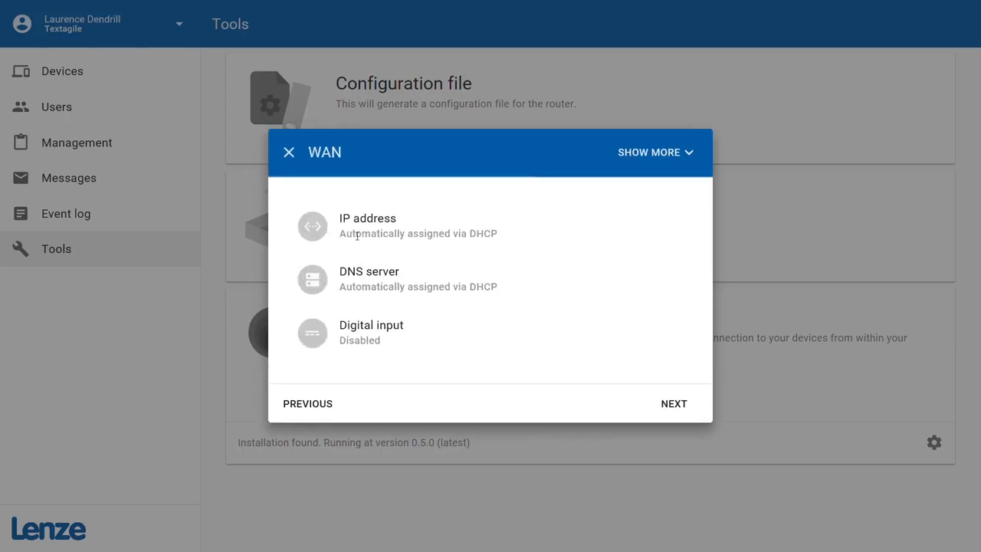
mouse_move(511, 235)
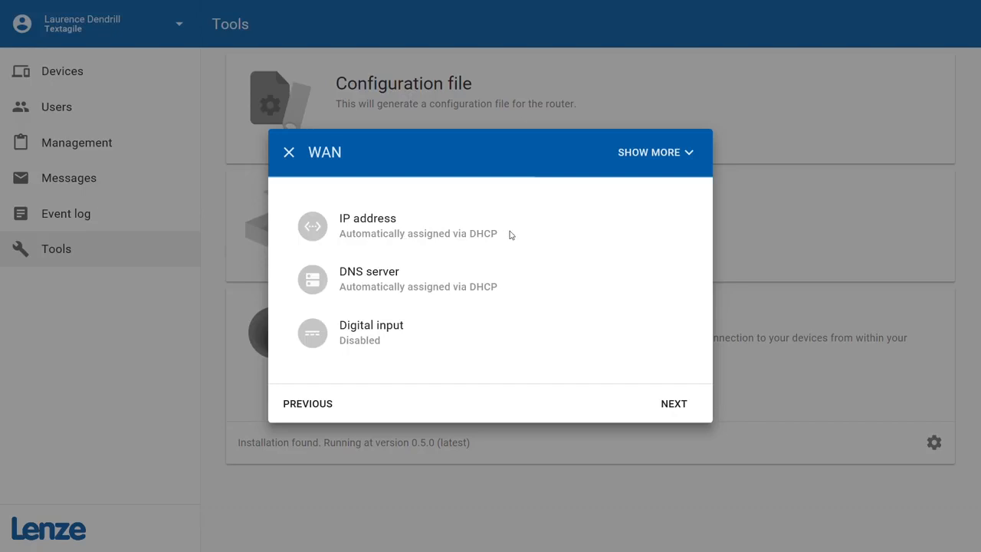
mouse_move(512, 279)
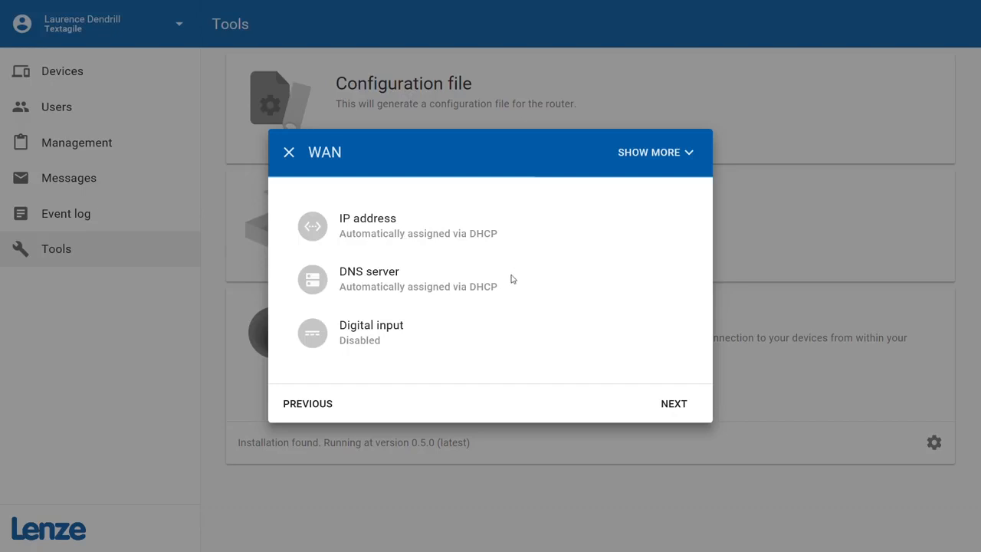
mouse_move(514, 286)
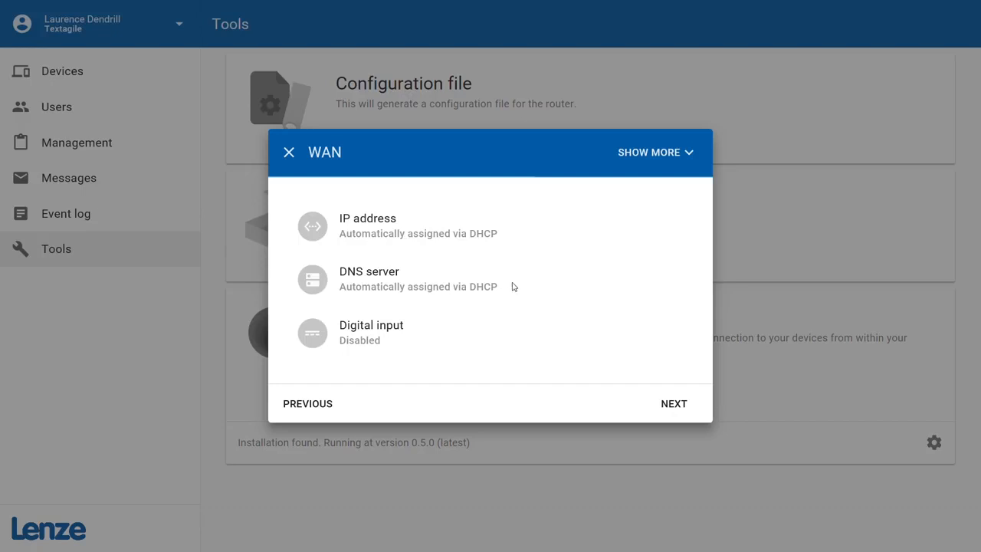
mouse_move(450, 362)
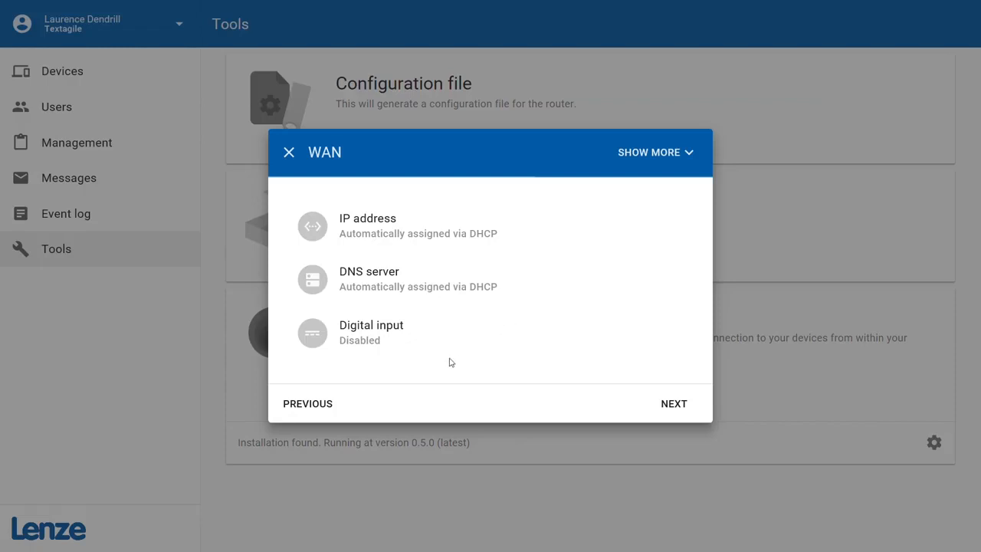
mouse_move(520, 372)
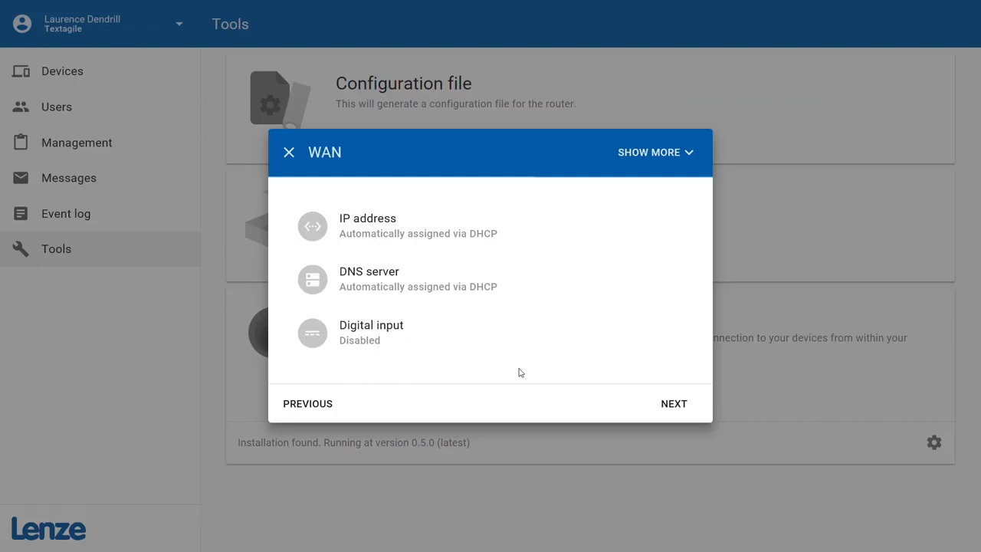
mouse_move(544, 358)
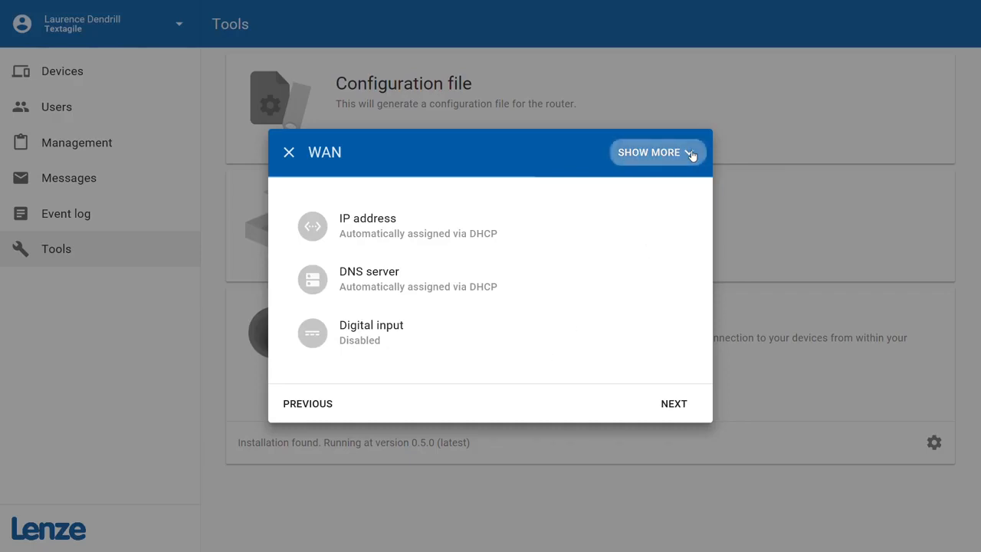
Expand WAN details, keep IP and DNS obtained automatically, digital input disabled, no proxy.
click(655, 152)
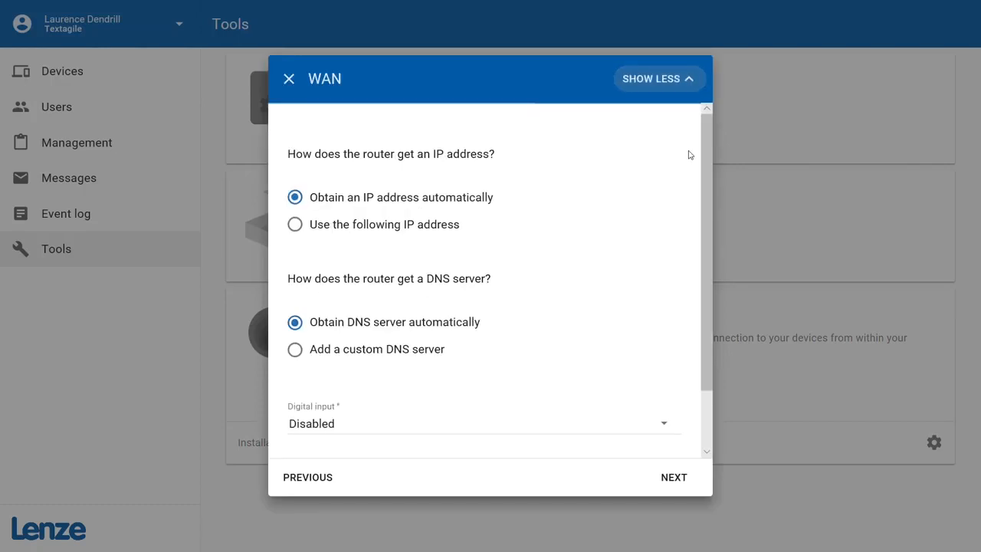
mouse_move(360, 241)
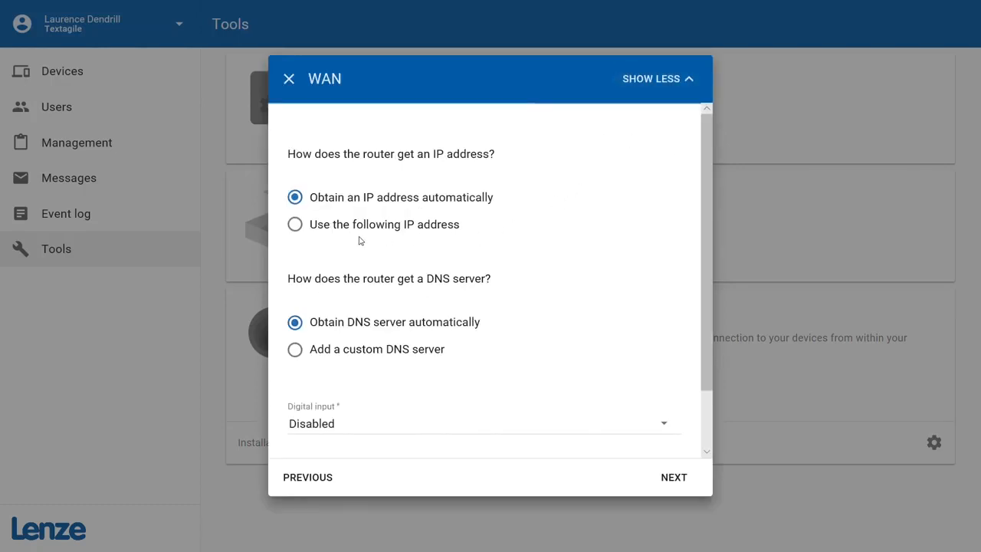
click(295, 349)
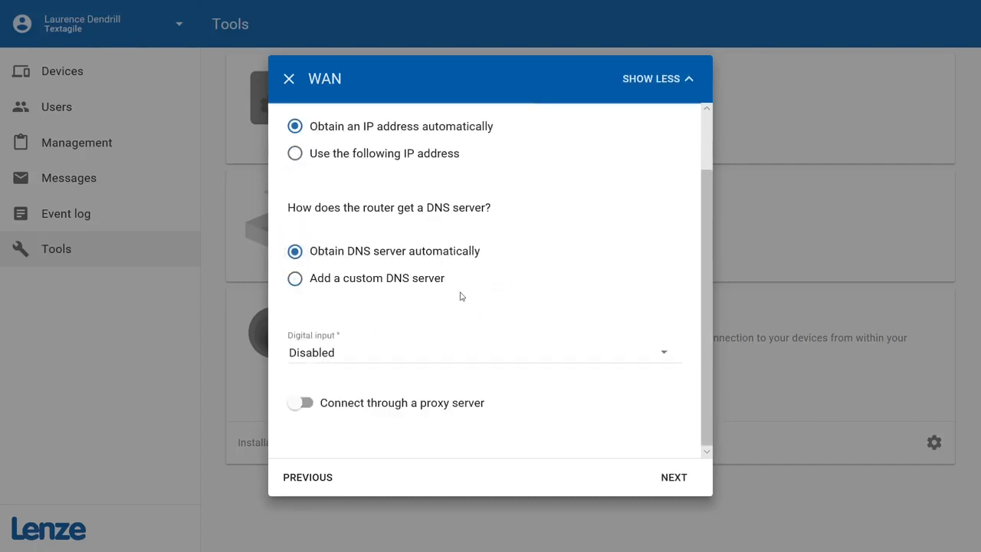
mouse_move(537, 293)
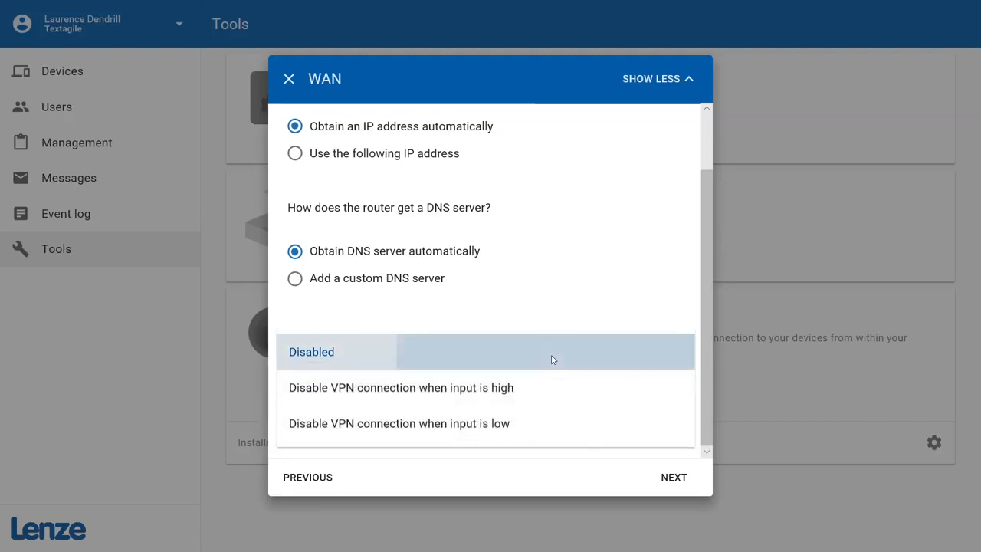
click(311, 351)
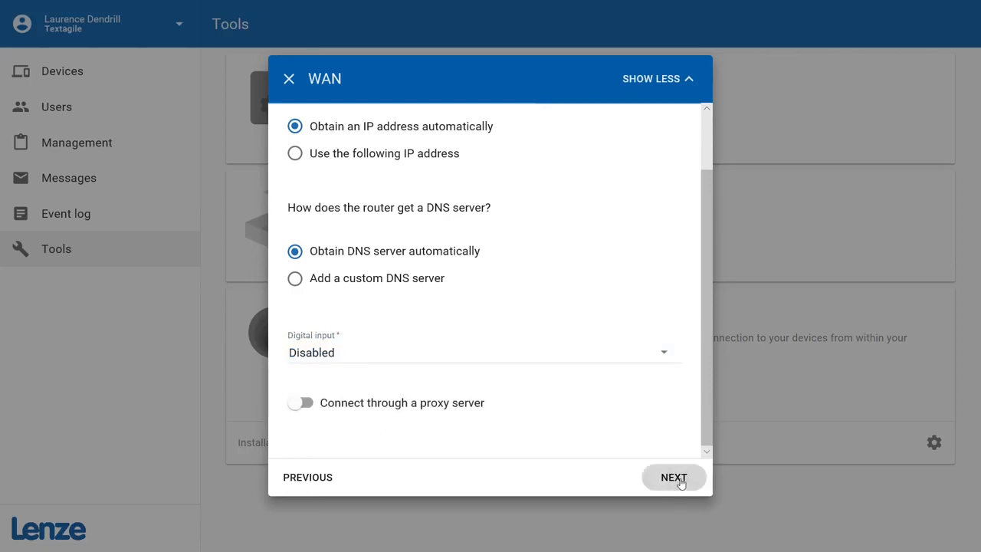
Set the LAN IP address to 192.168.5.1 and finish the wizard.
click(673, 477)
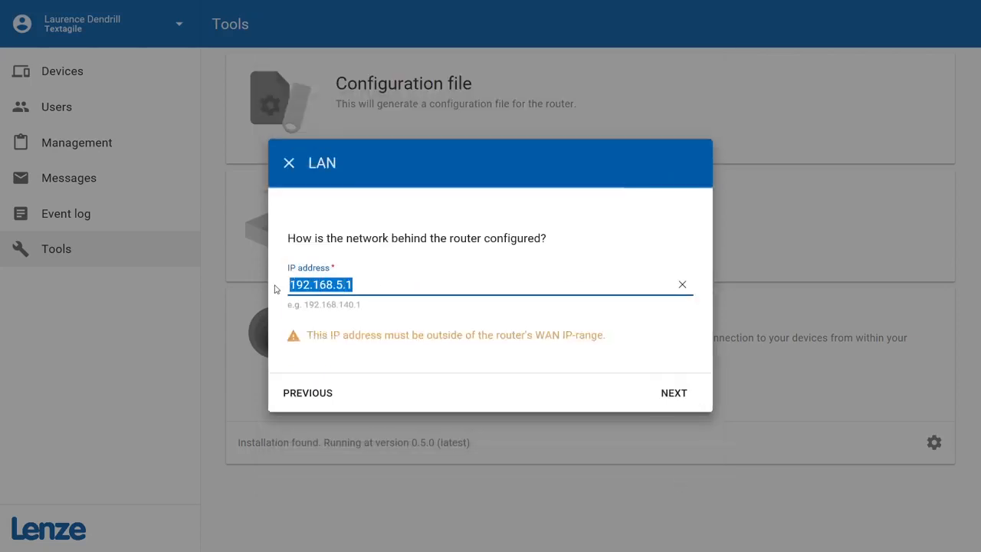
text(1)
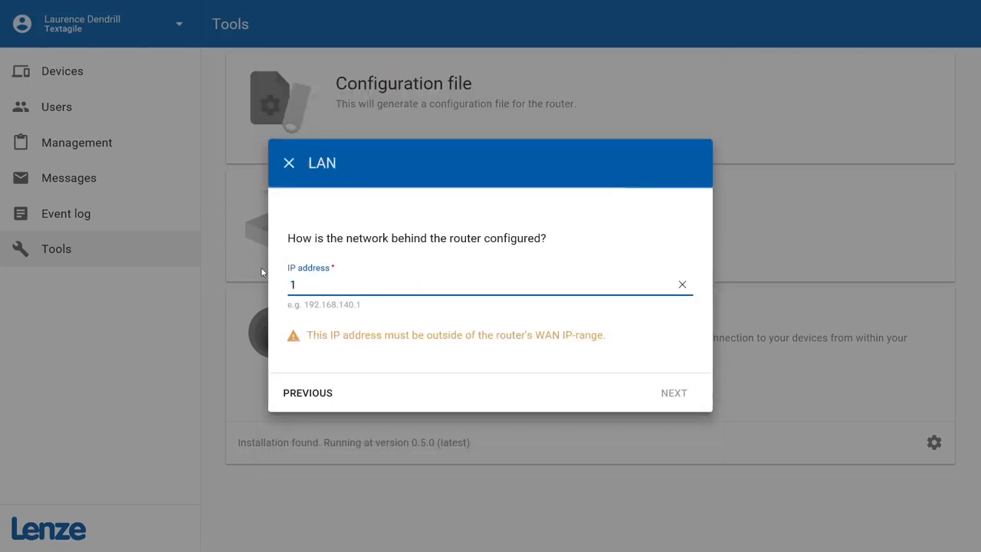
text(92.168.5.1)
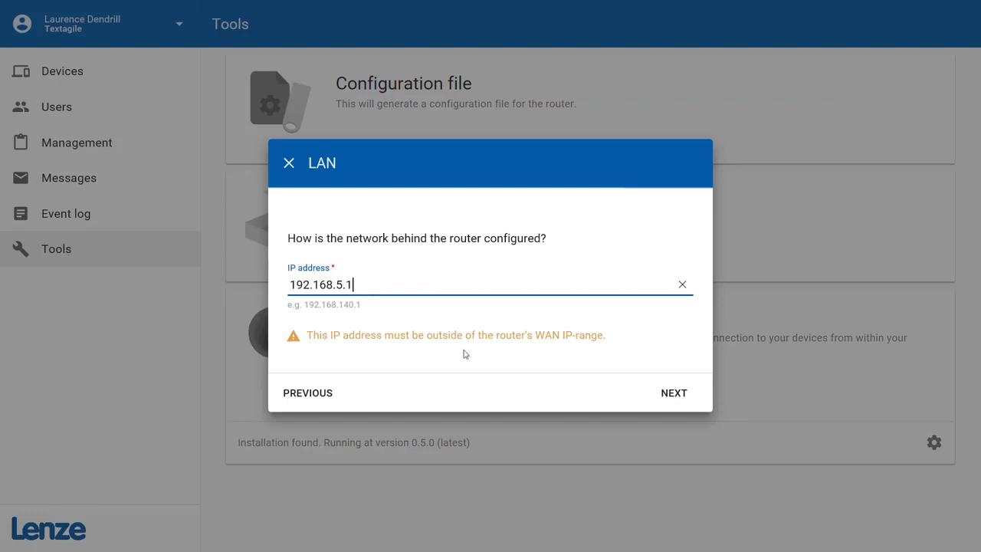
mouse_move(653, 382)
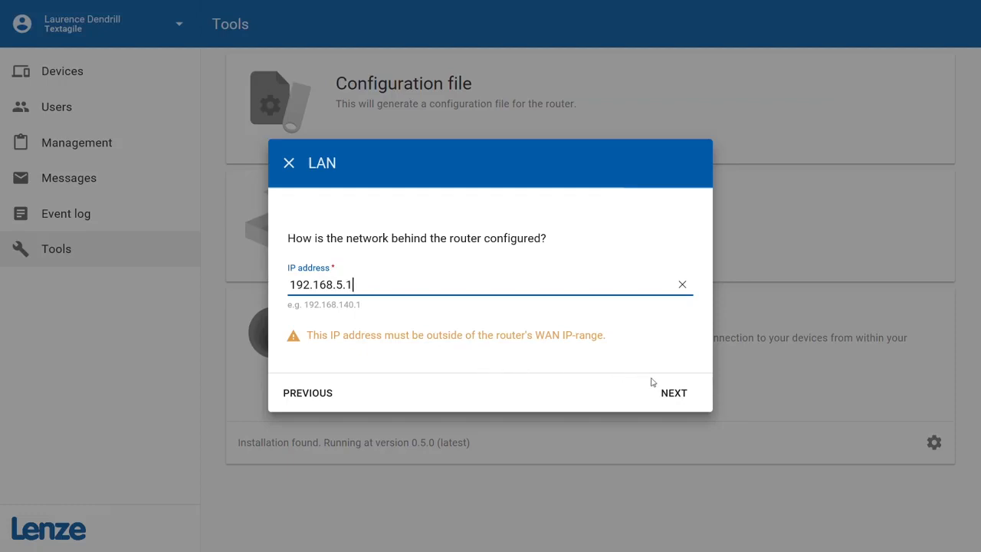
click(673, 393)
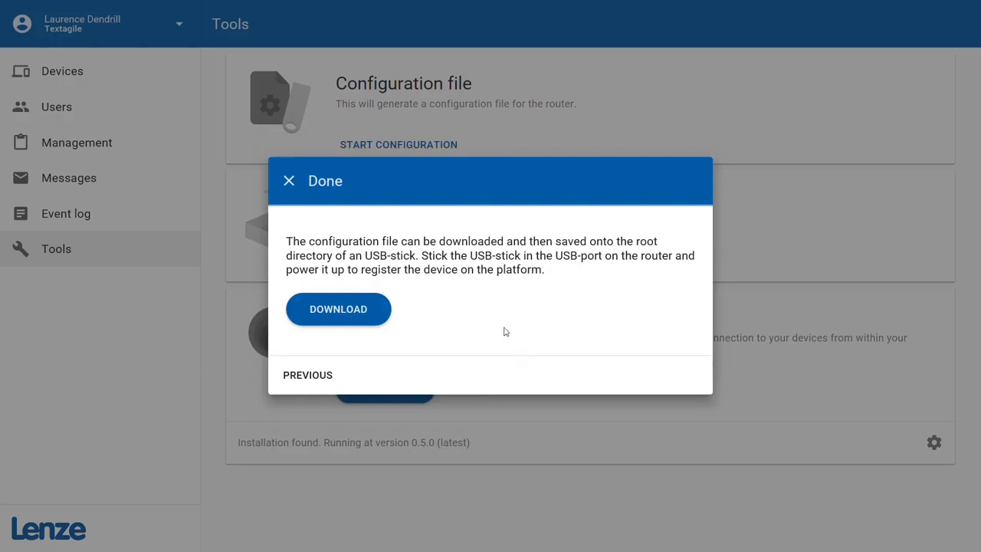
mouse_move(503, 298)
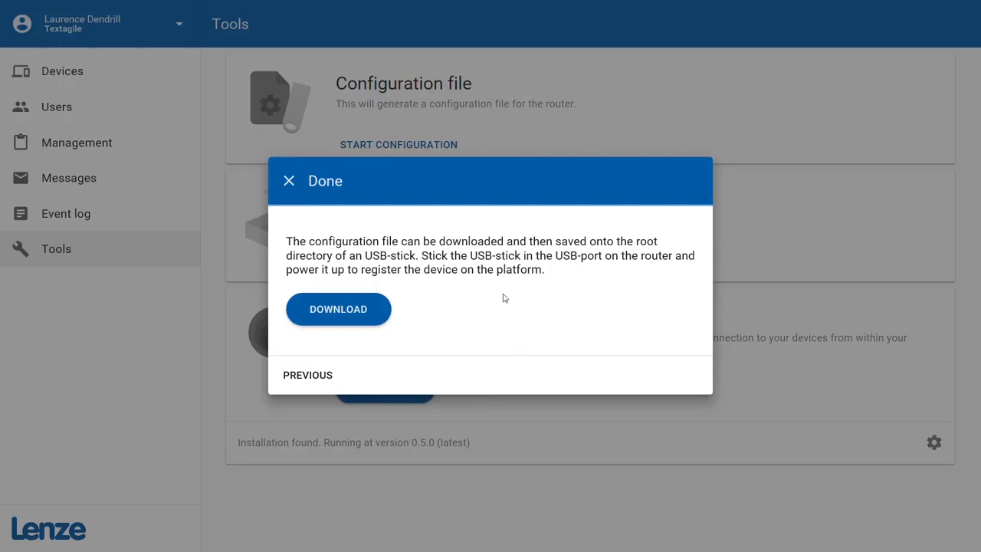
mouse_move(331, 293)
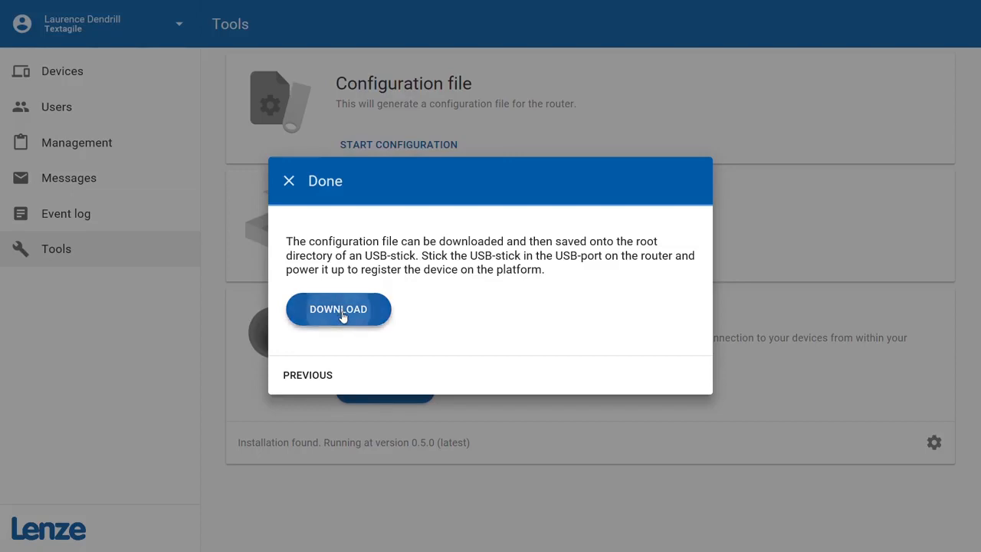
Download the generated router.conf file.
click(338, 308)
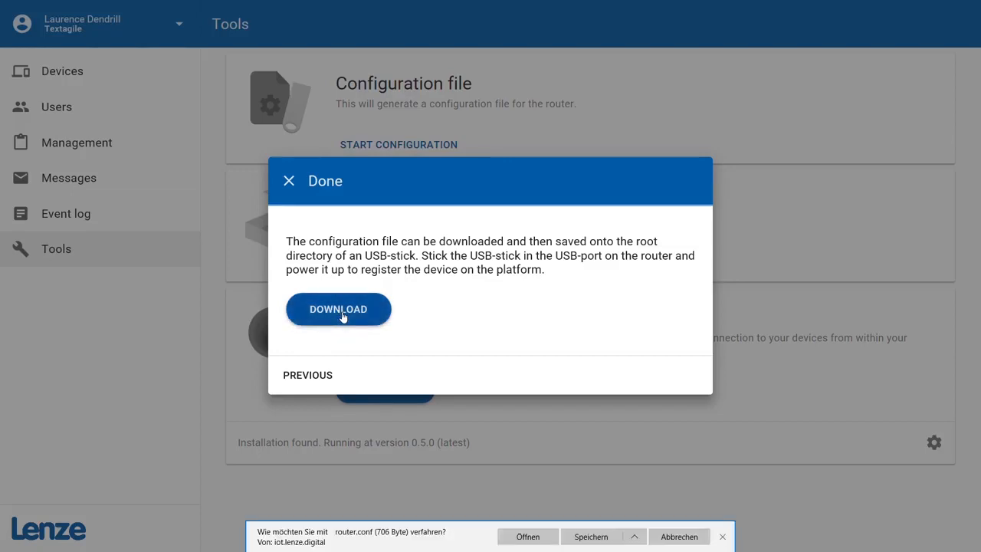